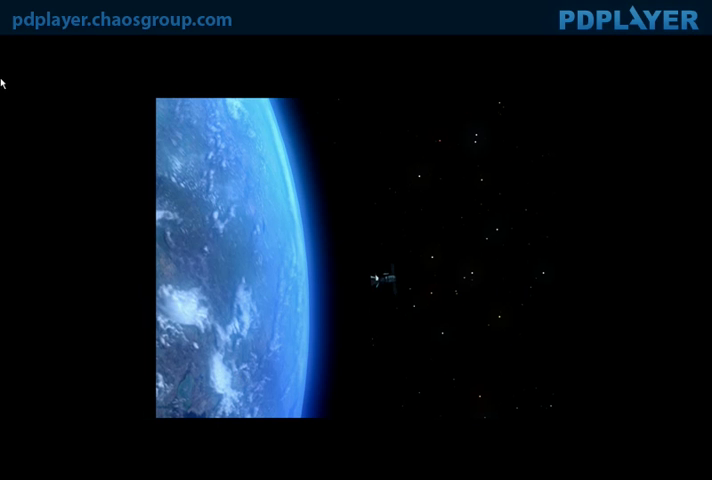
mouse_move(131, 425)
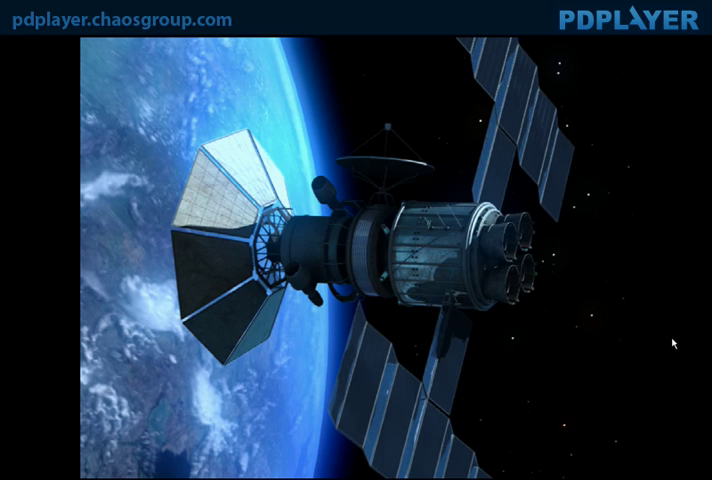
mouse_move(410, 177)
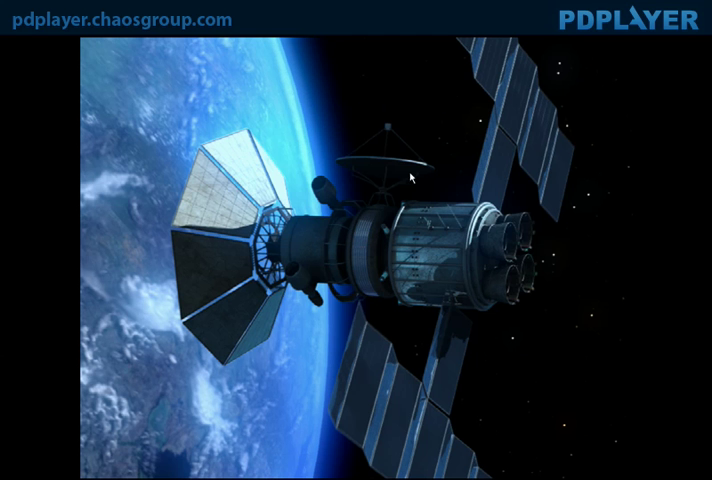
mouse_move(456, 239)
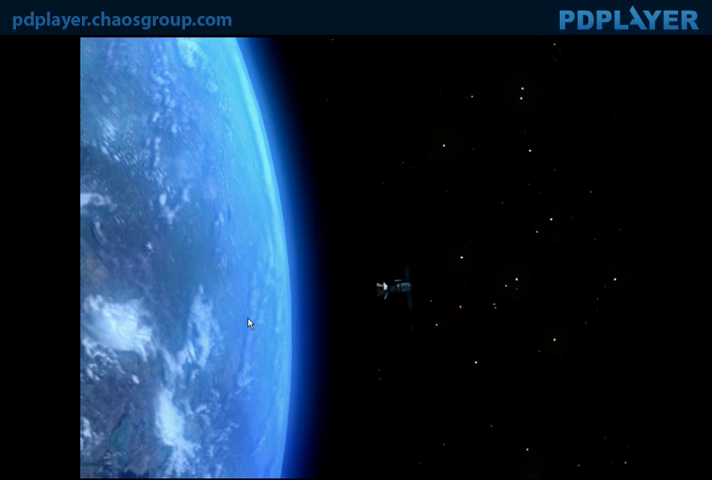
mouse_move(277, 318)
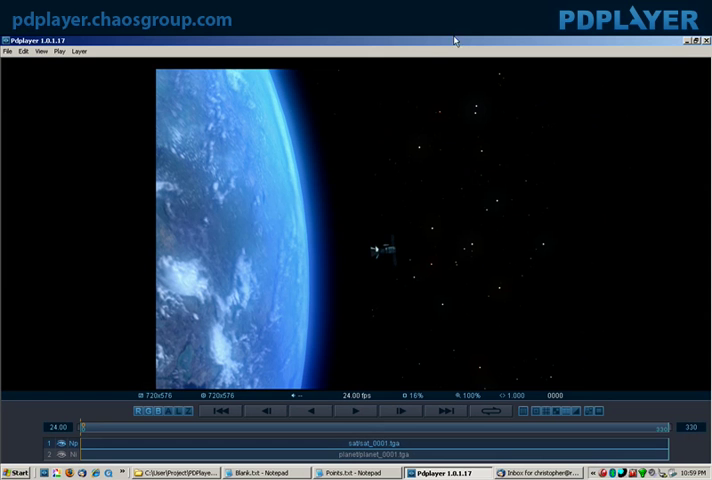
mouse_move(306, 227)
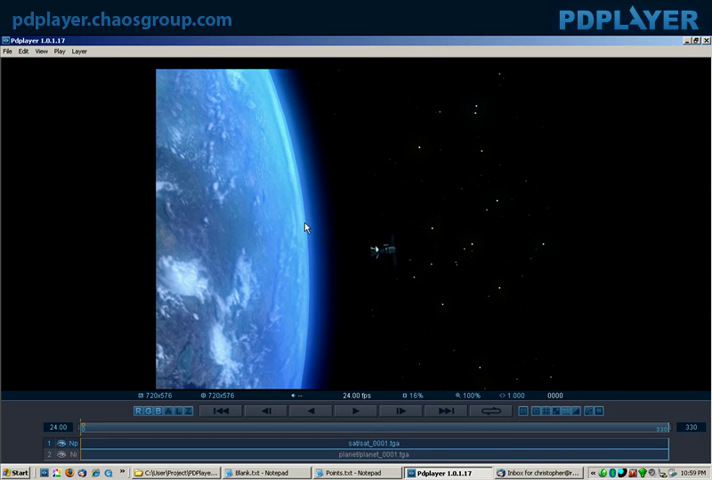
mouse_move(434, 214)
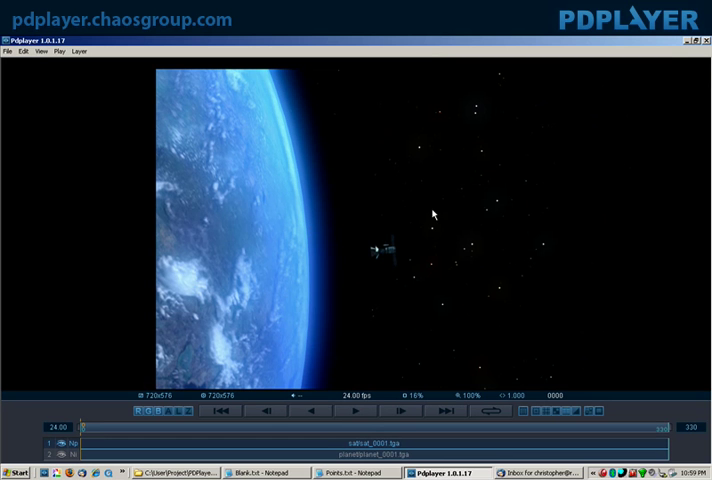
mouse_move(305, 317)
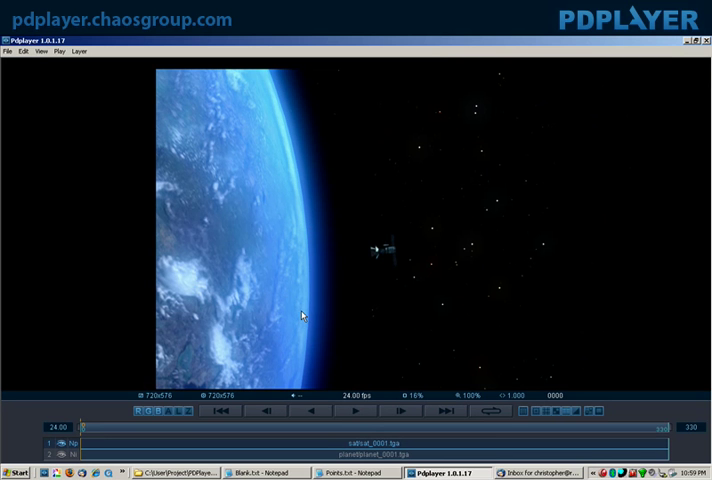
mouse_move(439, 277)
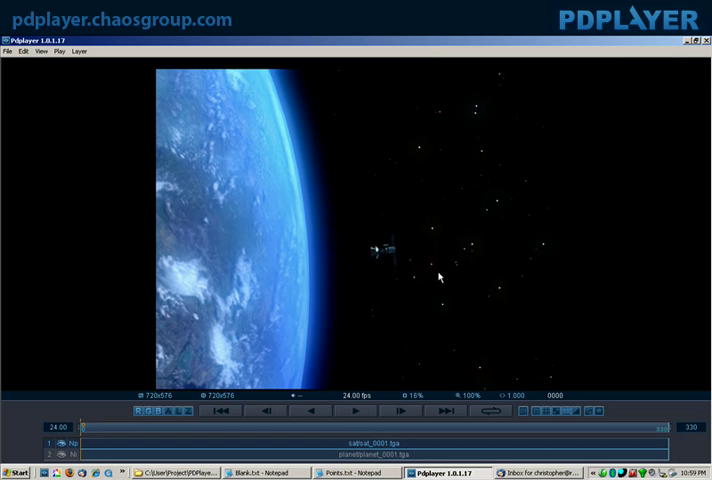
mouse_move(416, 291)
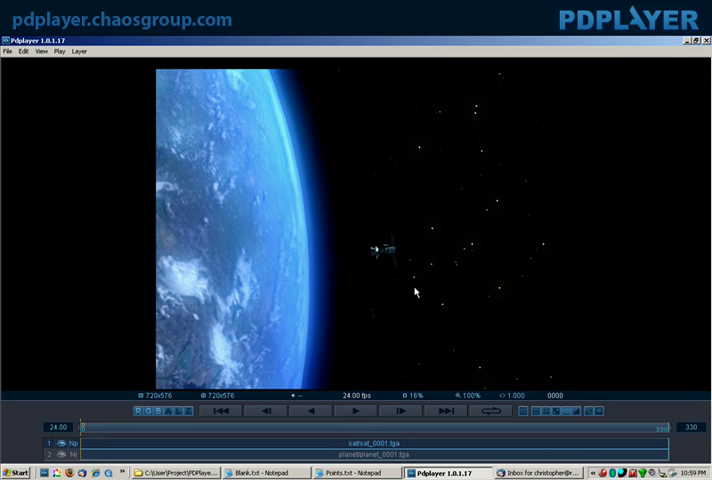